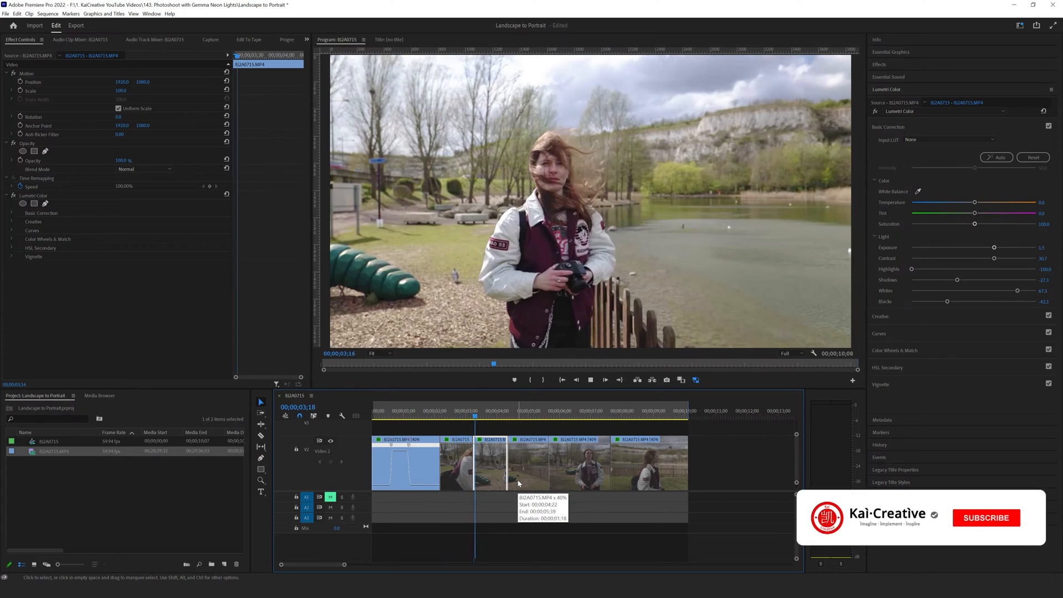
# - Preview several shots across the landscape edit
pyautogui.click(986, 518)
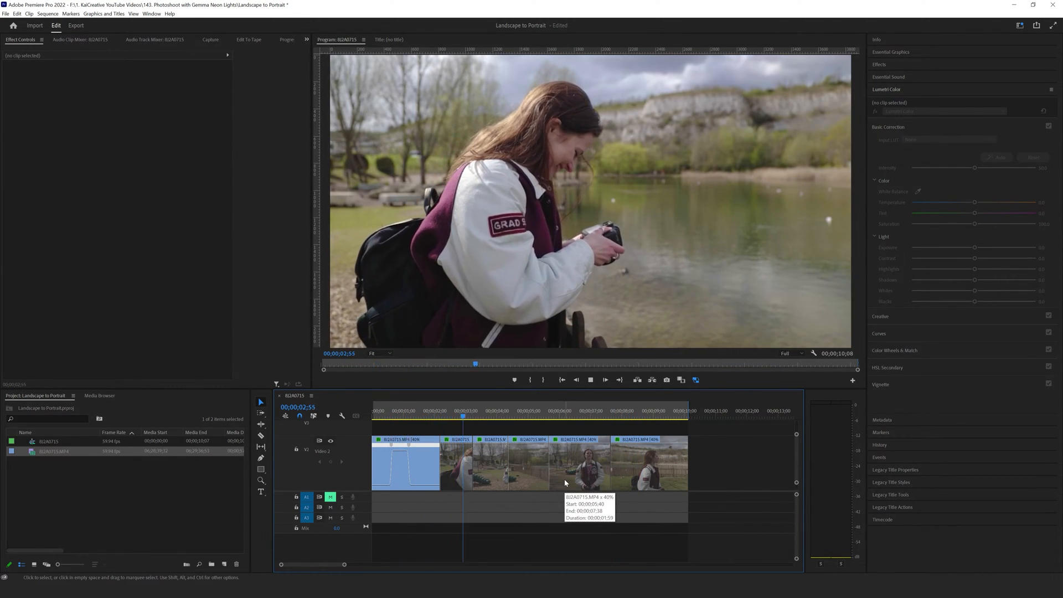
pyautogui.click(578, 414)
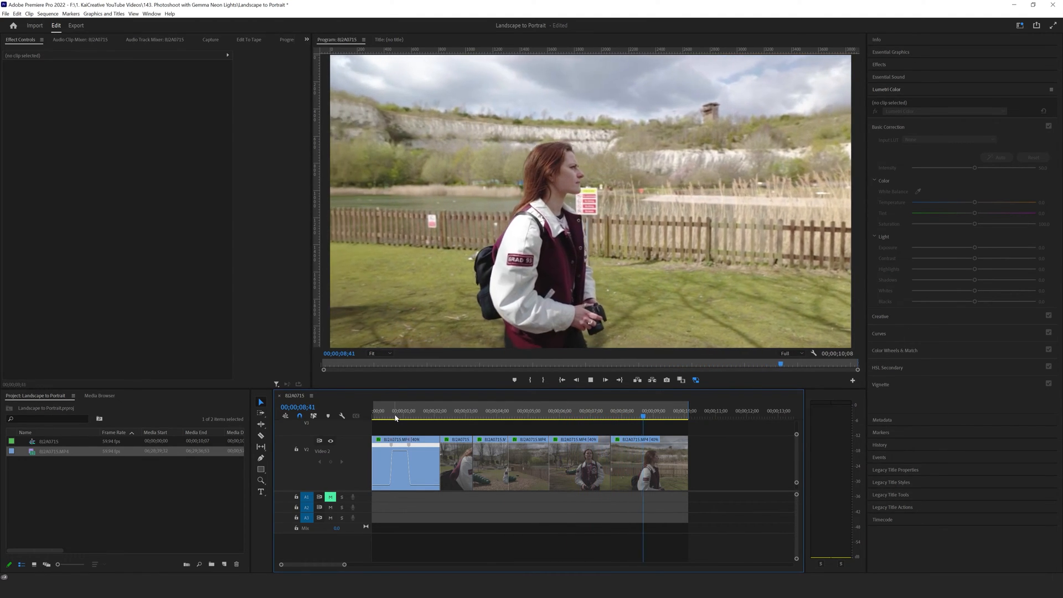
pyautogui.click(411, 418)
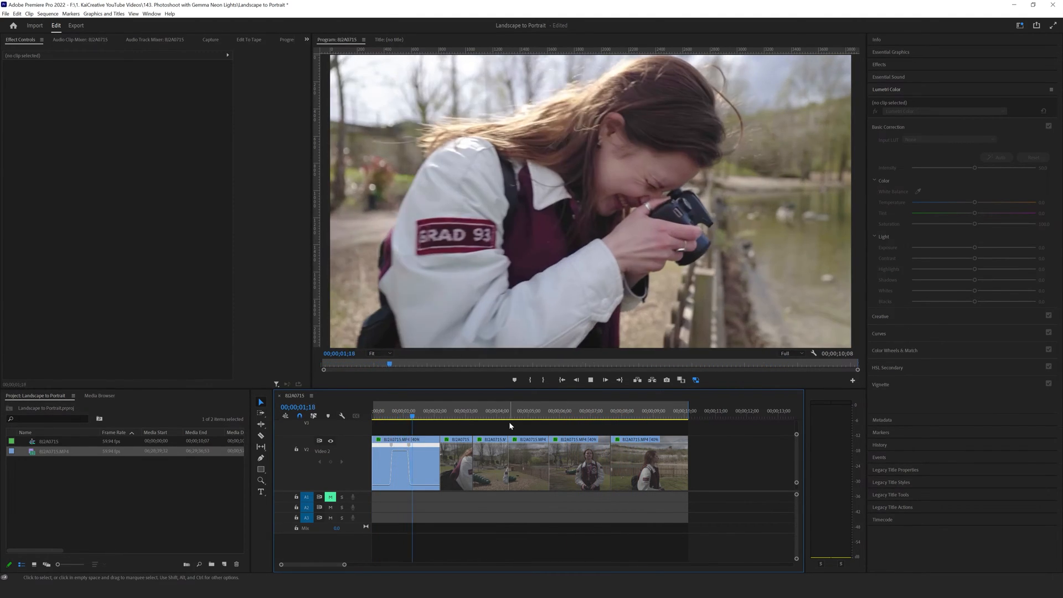
pyautogui.click(474, 414)
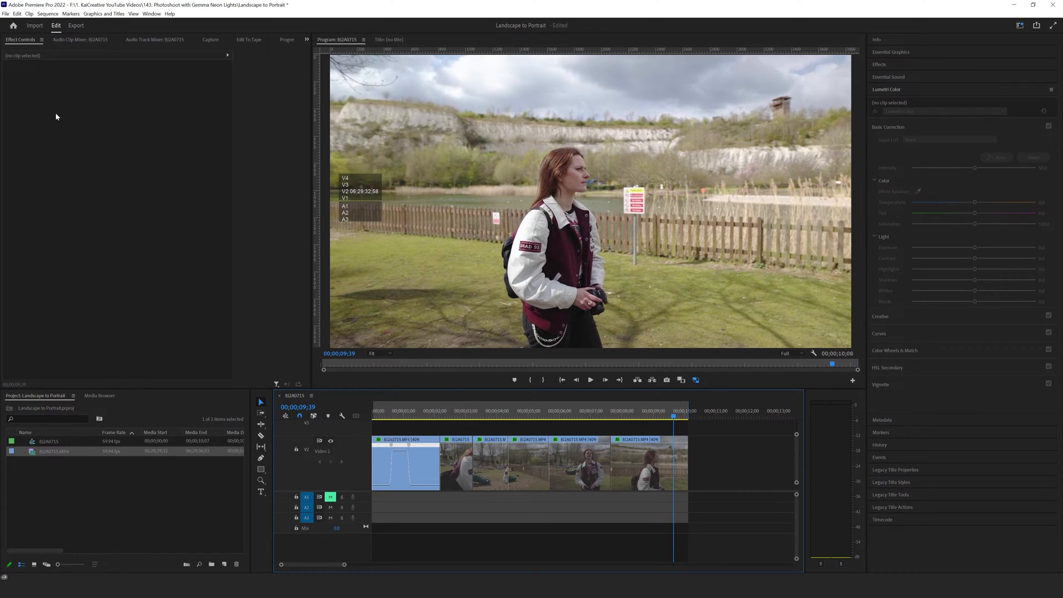
# - Open Sequence Settings to review the 3840×2160 frame size
pyautogui.click(50, 14)
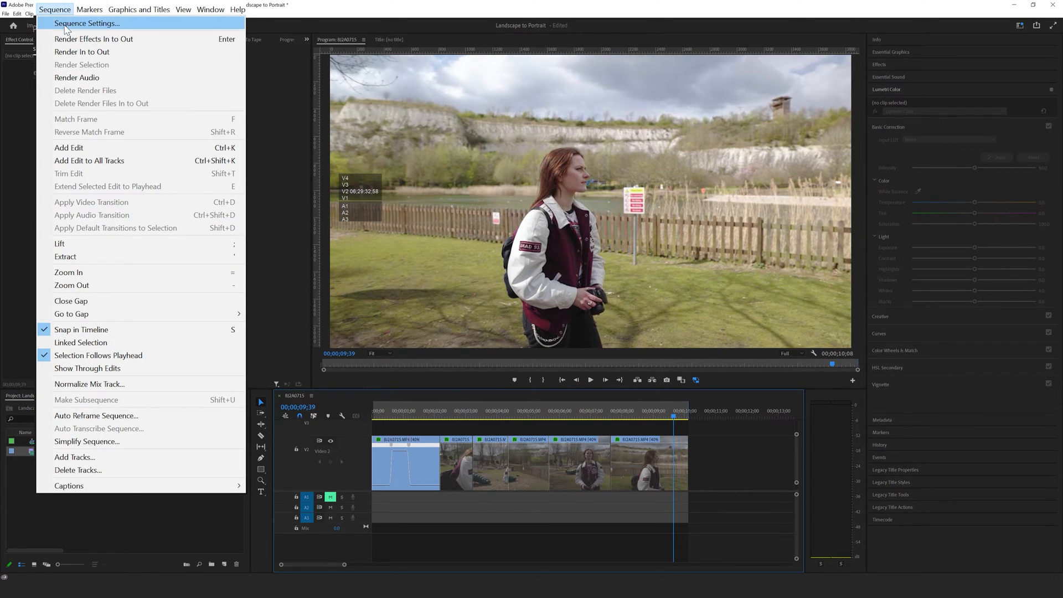
pyautogui.click(88, 23)
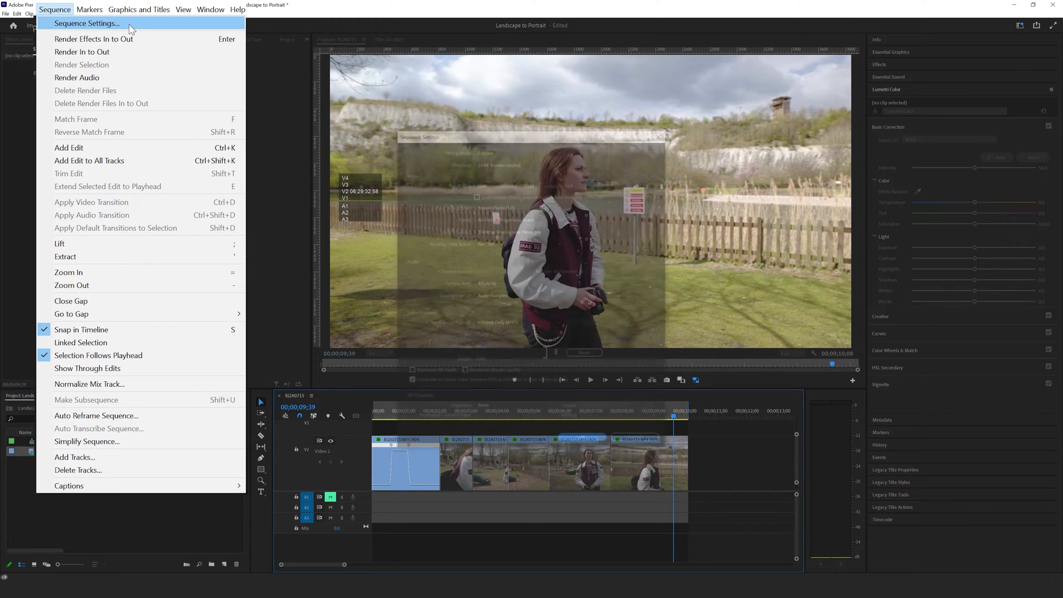
pyautogui.click(90, 23)
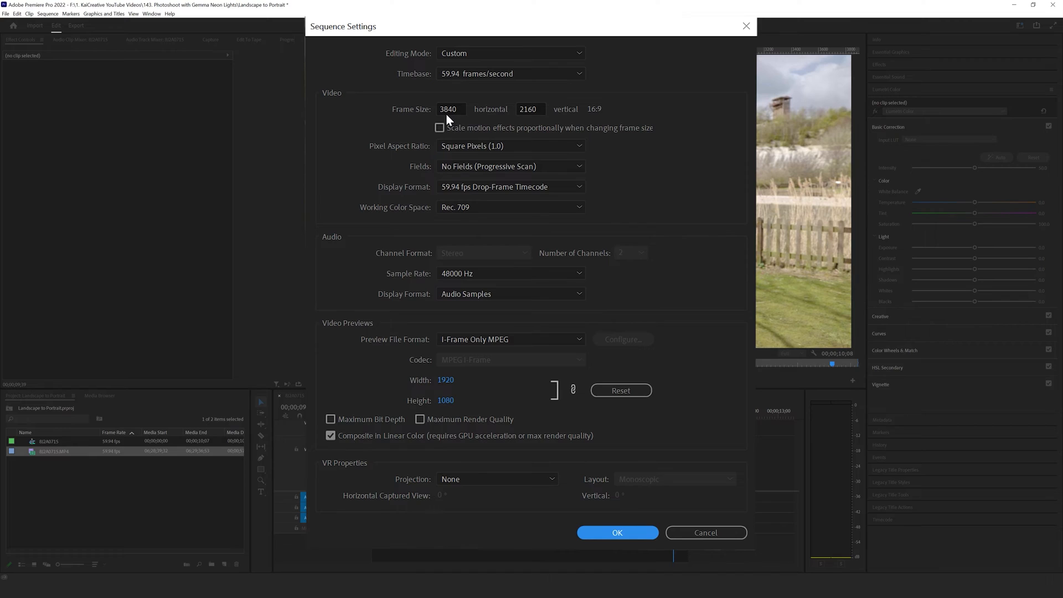
pyautogui.moveTo(541, 120)
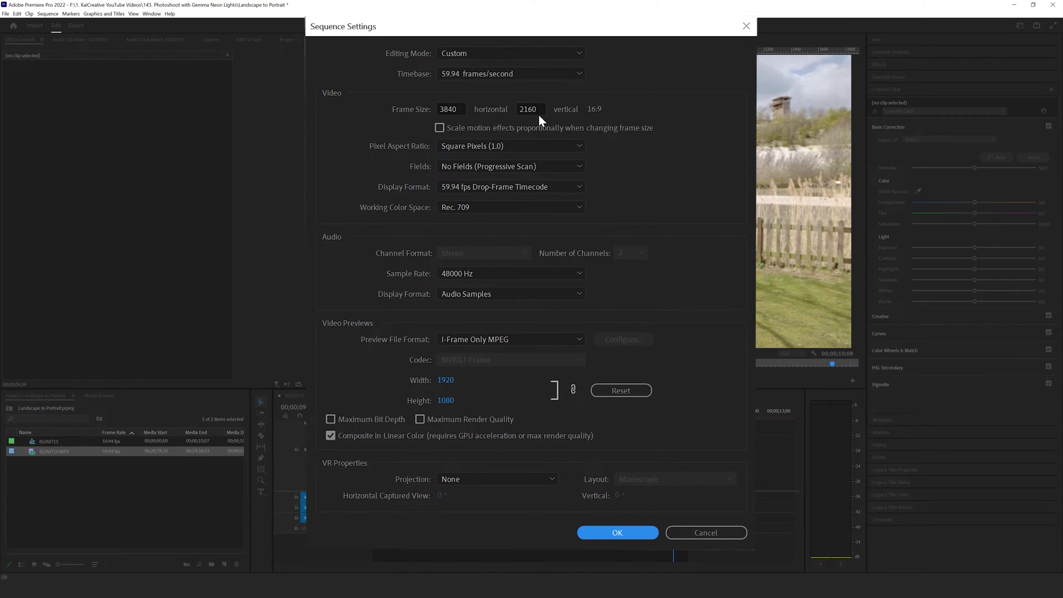
pyautogui.moveTo(595, 114)
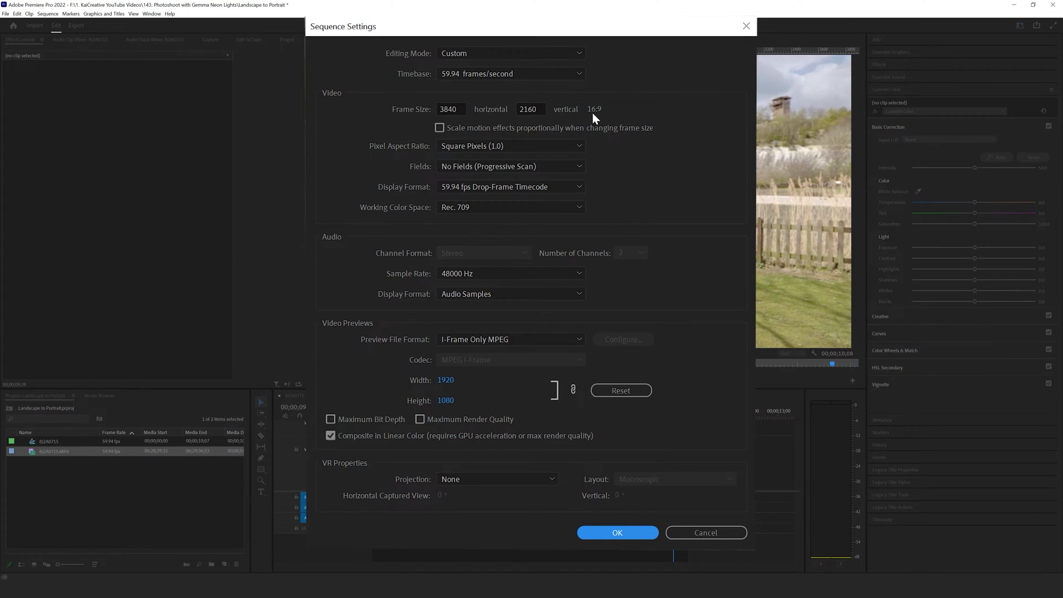
pyautogui.moveTo(599, 122)
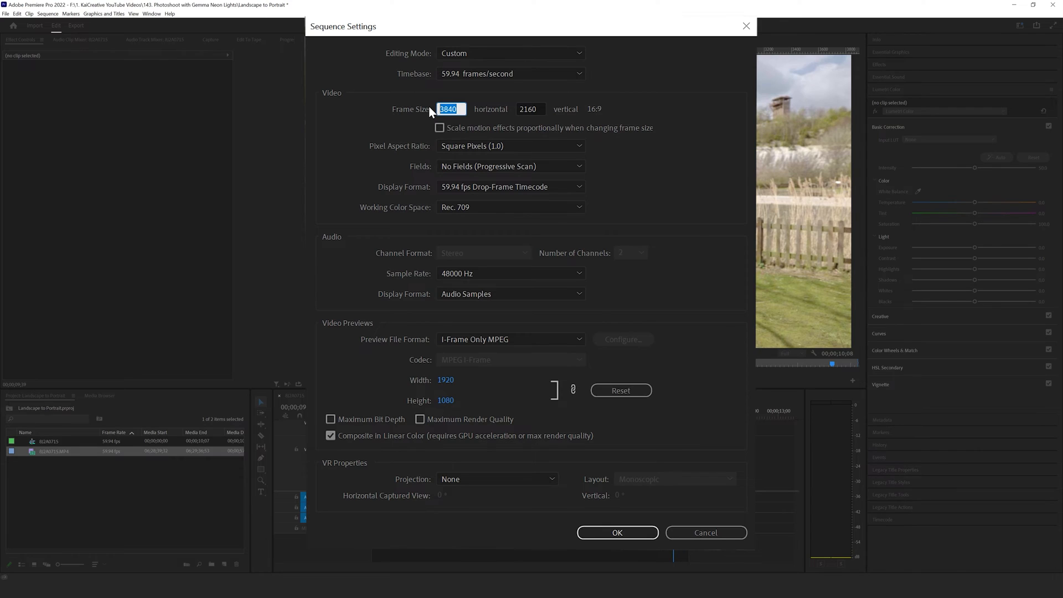
# - Enter 1080 width and 1920 height in the Frame Size fields
pyautogui.write('1080')
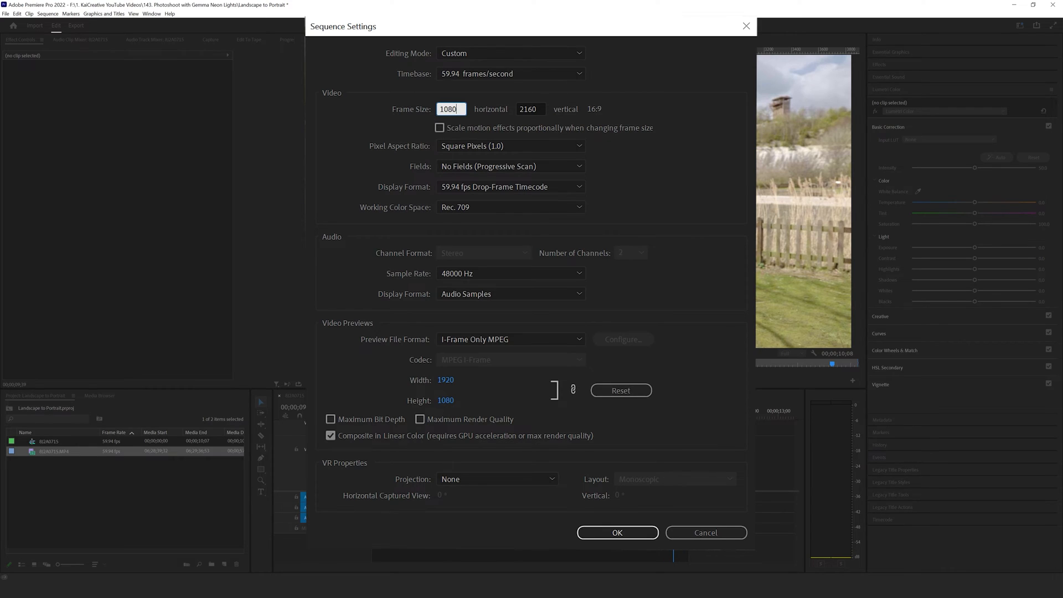
pyautogui.click(530, 109)
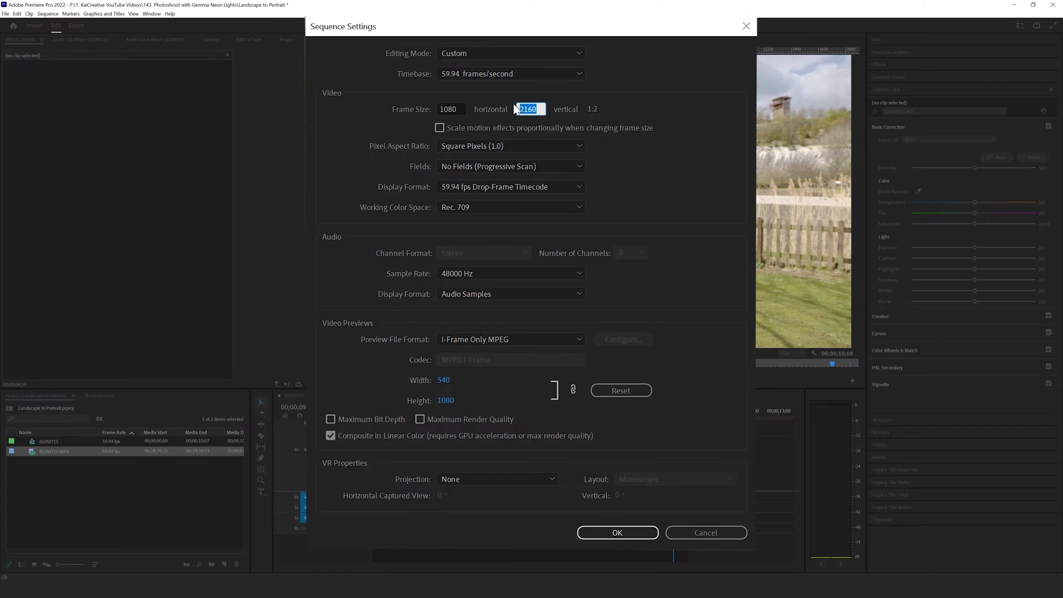
pyautogui.write('1920')
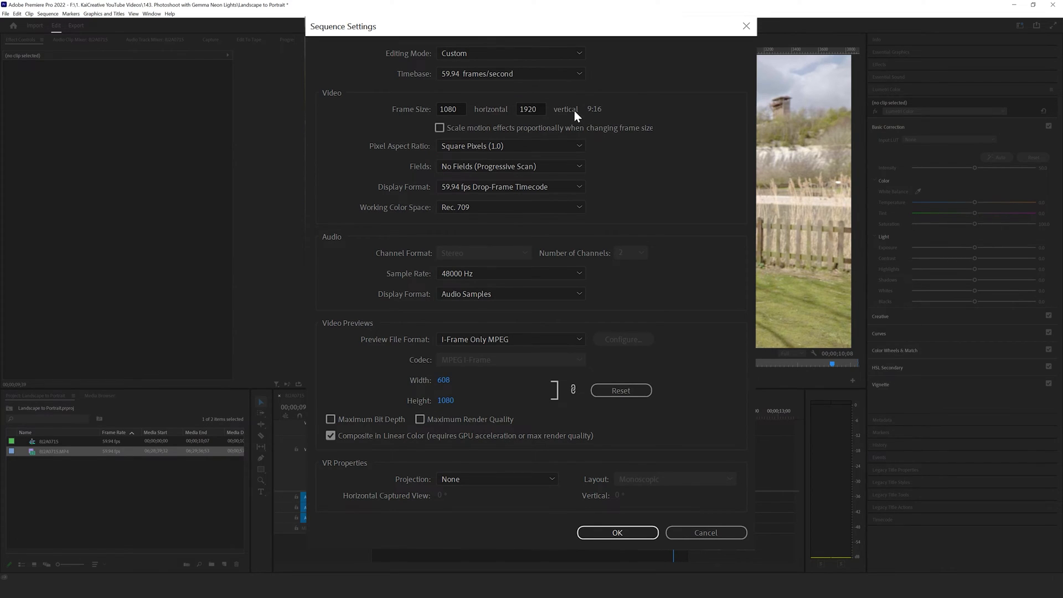
pyautogui.moveTo(614, 114)
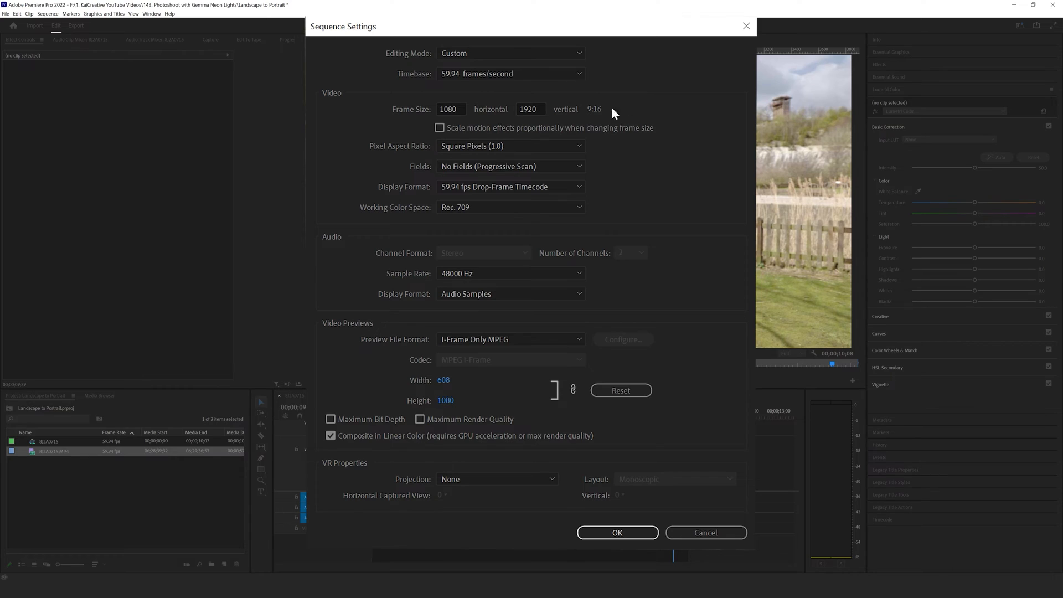
pyautogui.moveTo(657, 551)
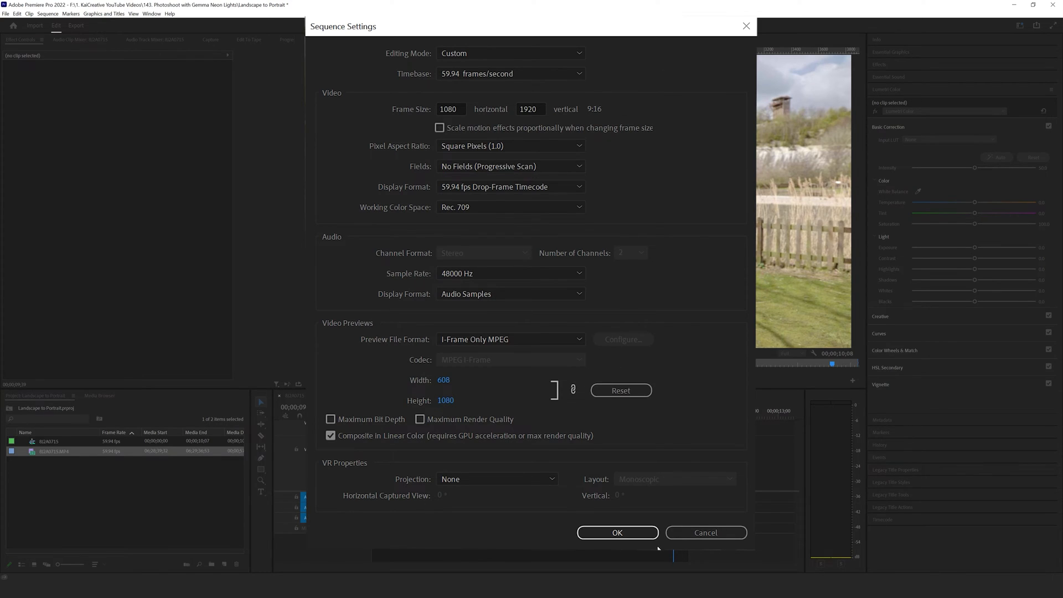
# - Confirm the 1080×1920 frame size and accept deleting the sequence previews
pyautogui.click(617, 533)
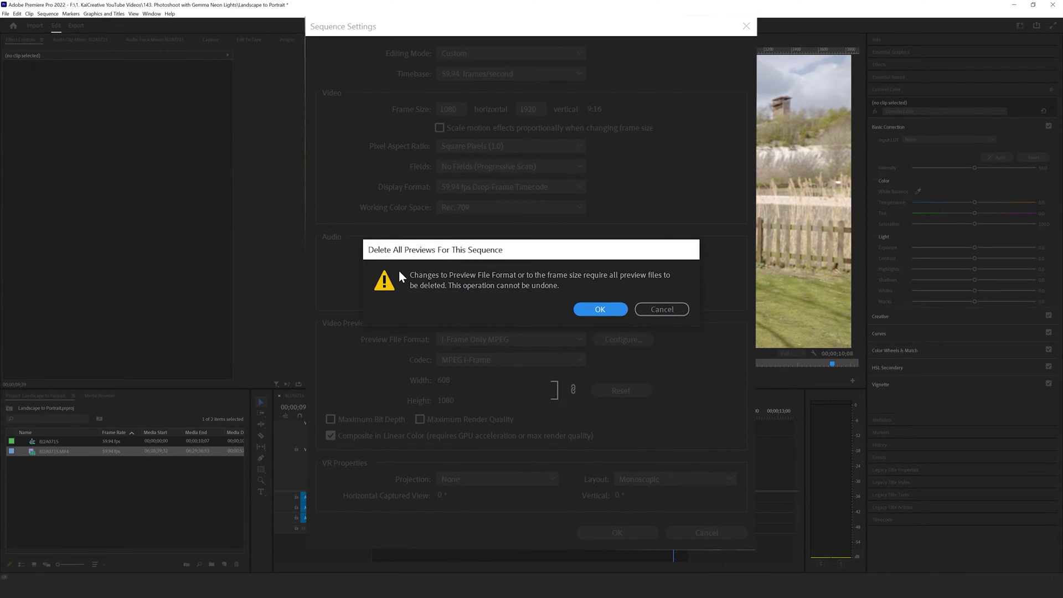
pyautogui.moveTo(448, 259)
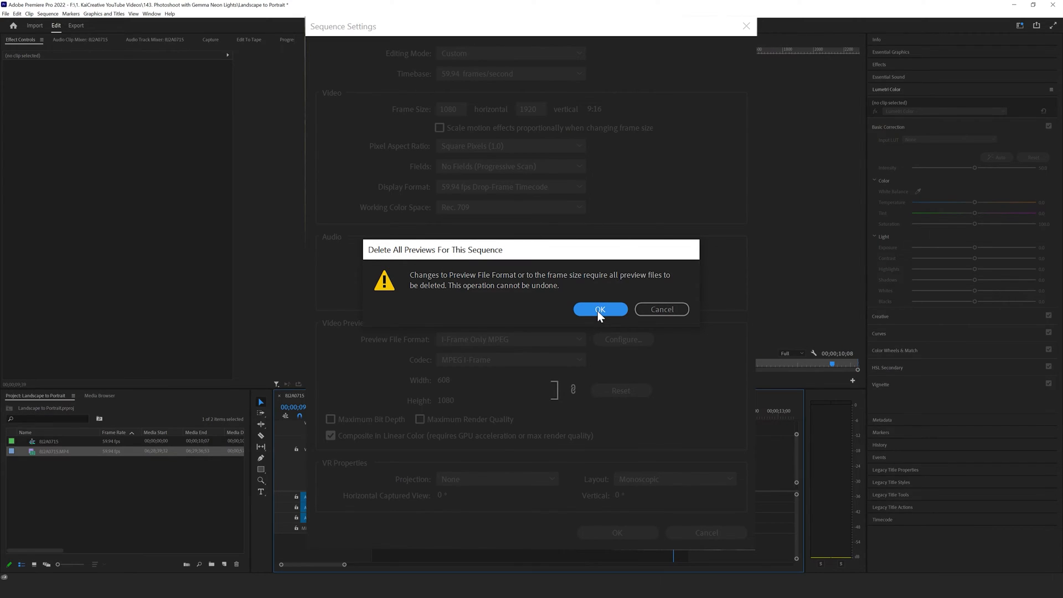
pyautogui.click(600, 310)
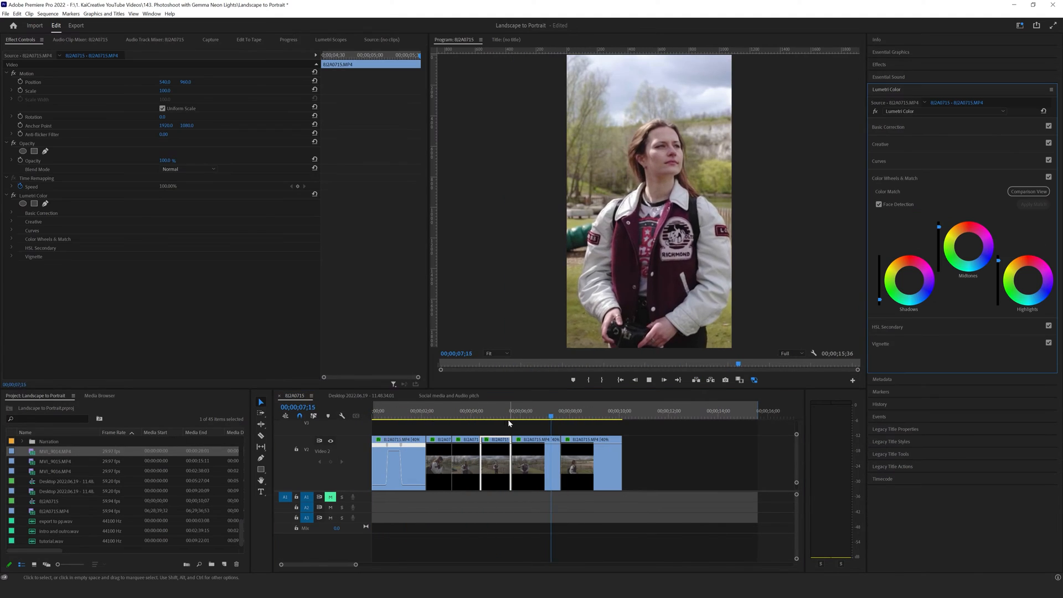
pyautogui.click(438, 421)
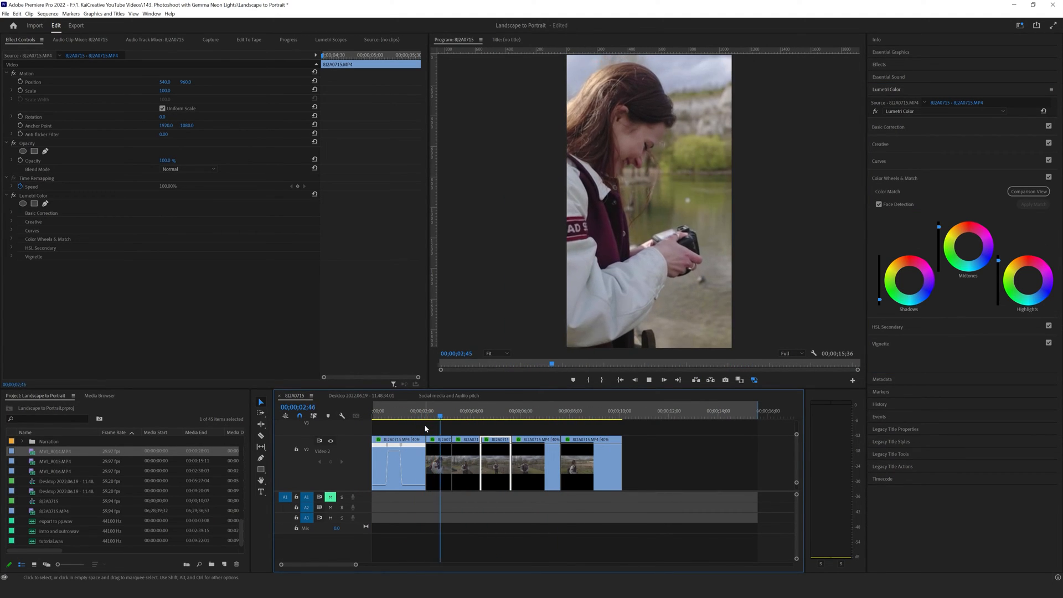
pyautogui.click(488, 411)
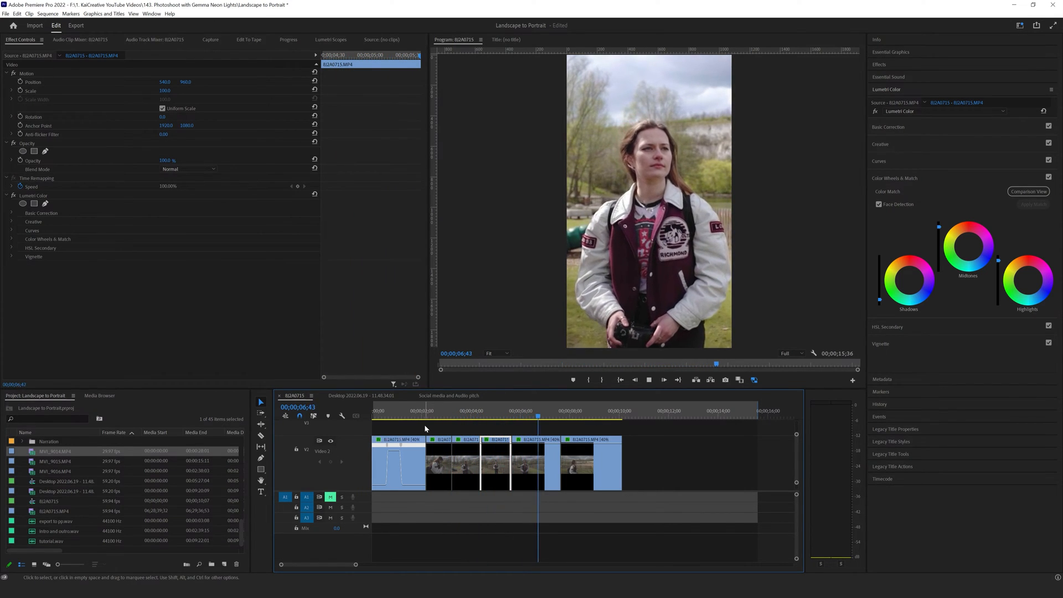
pyautogui.click(586, 416)
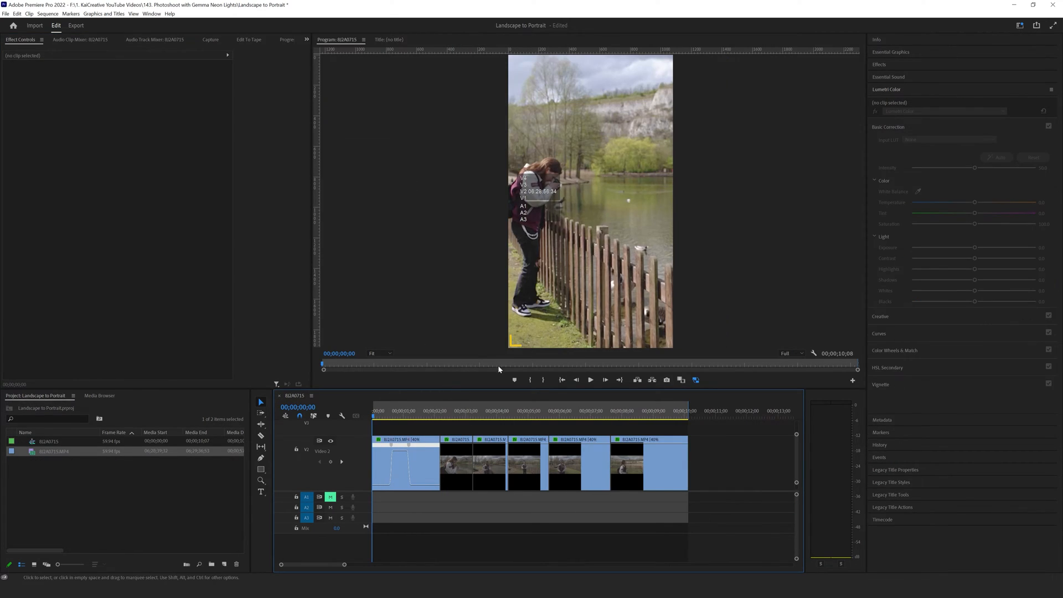
pyautogui.moveTo(682, 257)
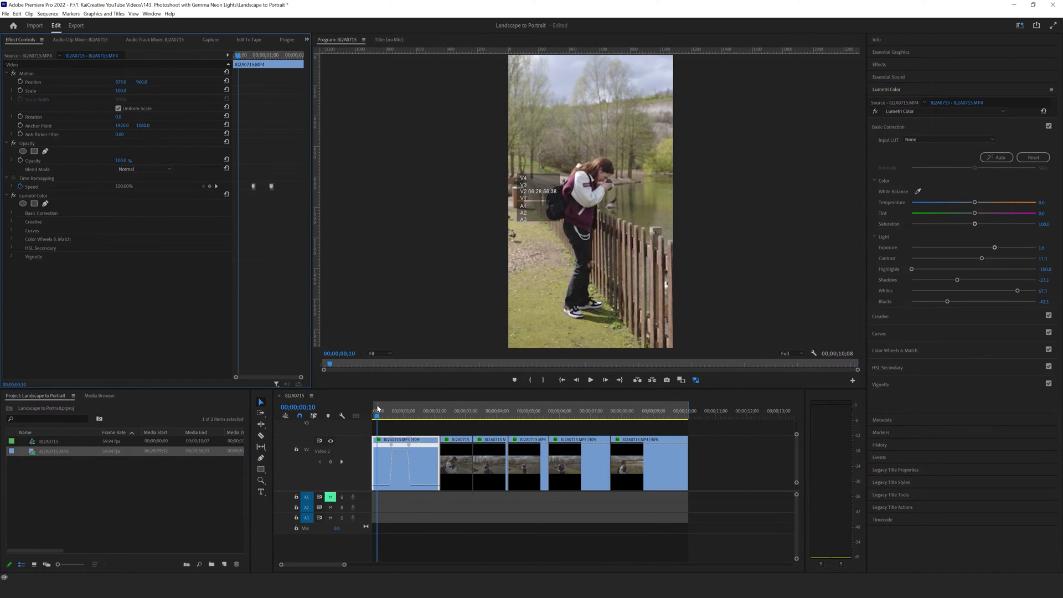
# - Select the close-up and following shots and shift them sideways to centre the woman
pyautogui.click(590, 380)
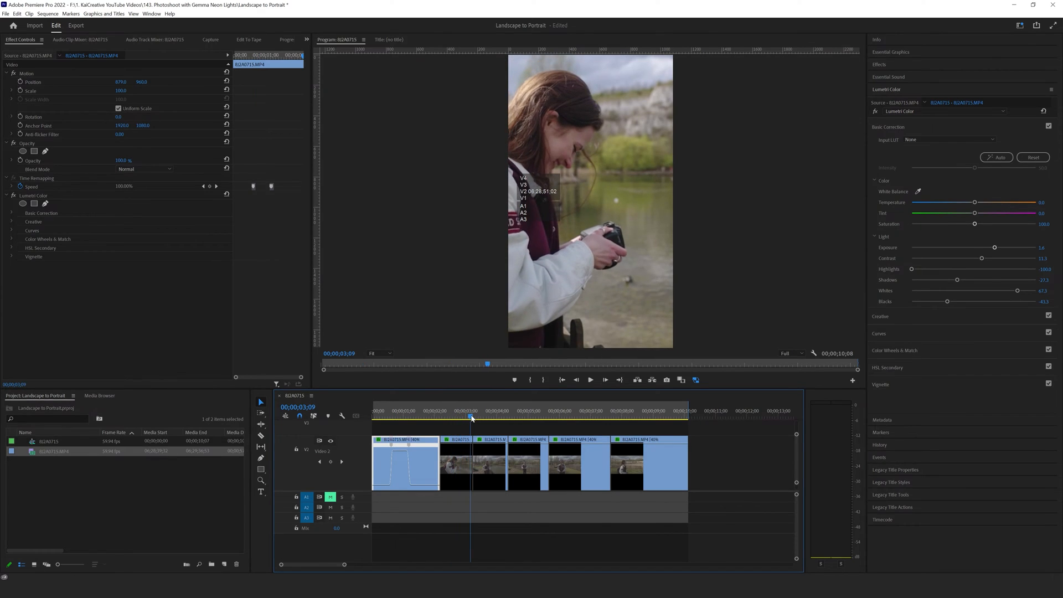
pyautogui.click(459, 415)
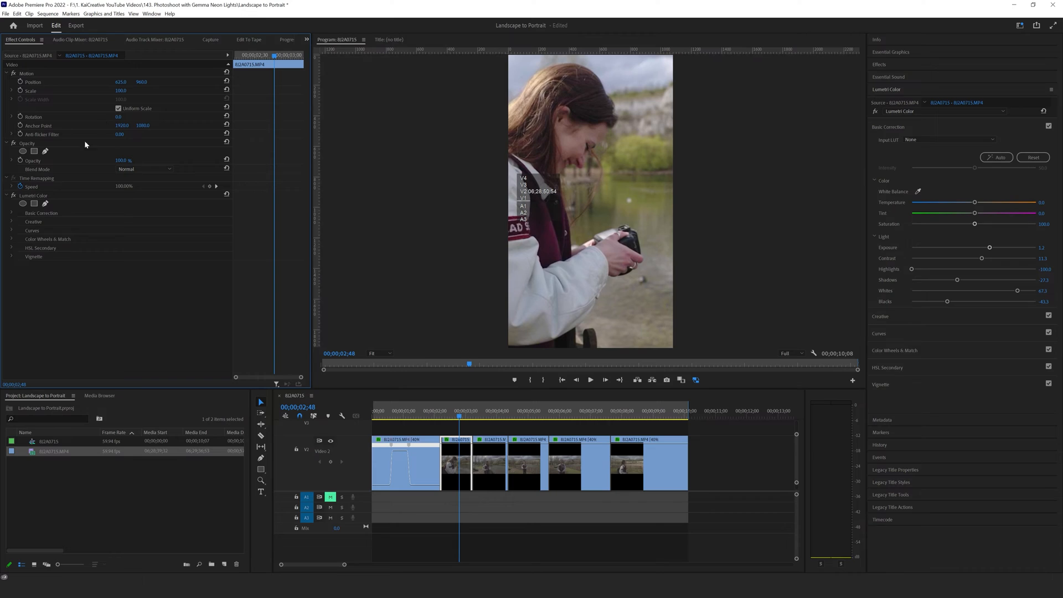
pyautogui.click(470, 416)
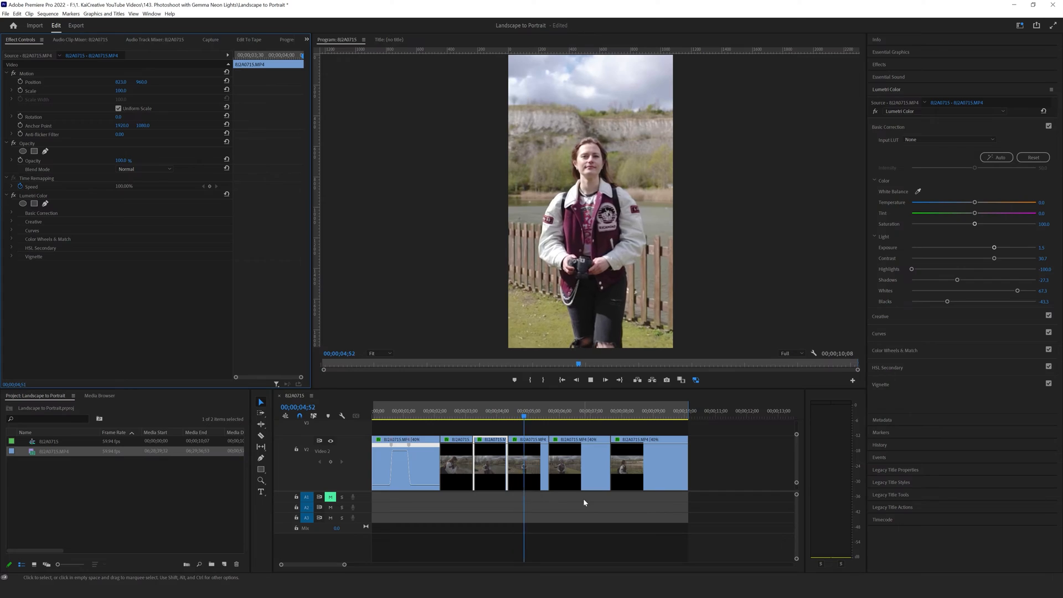
pyautogui.click(409, 418)
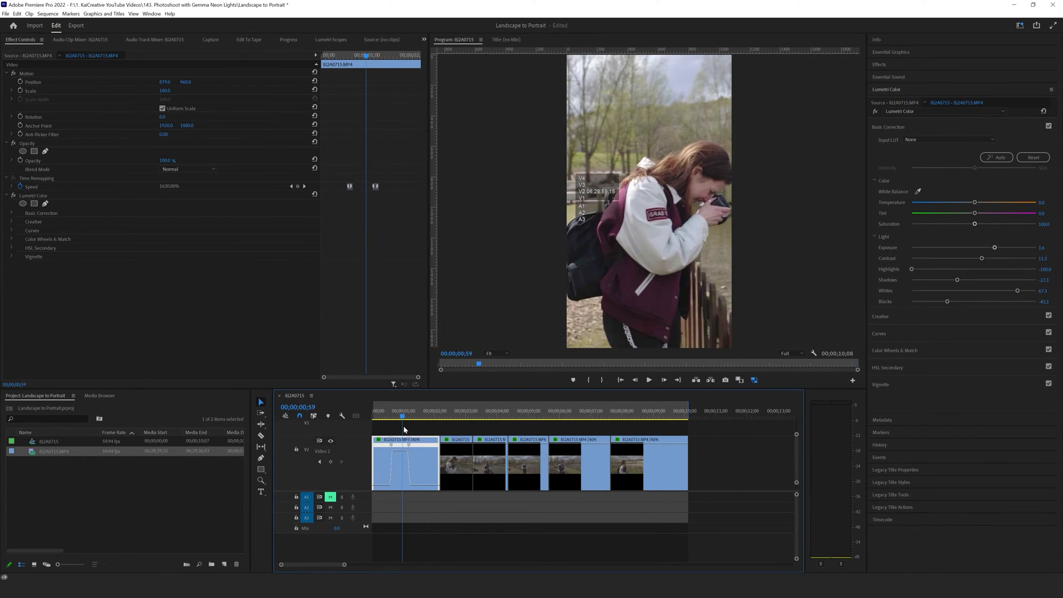
# - Scrub the first clip to choose moments for horizontal Position keyframes
pyautogui.click(424, 413)
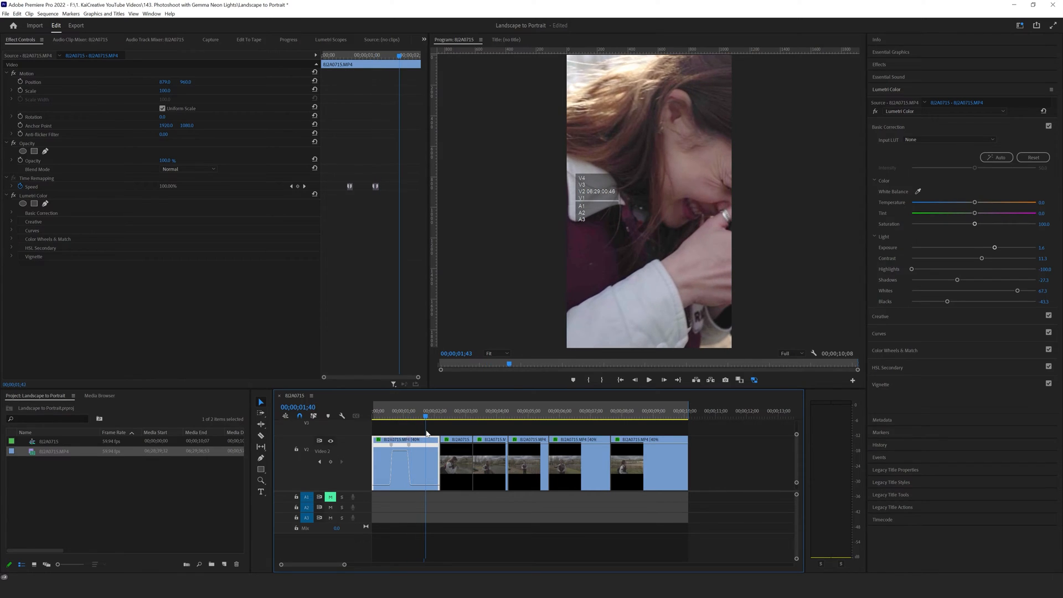
pyautogui.click(417, 416)
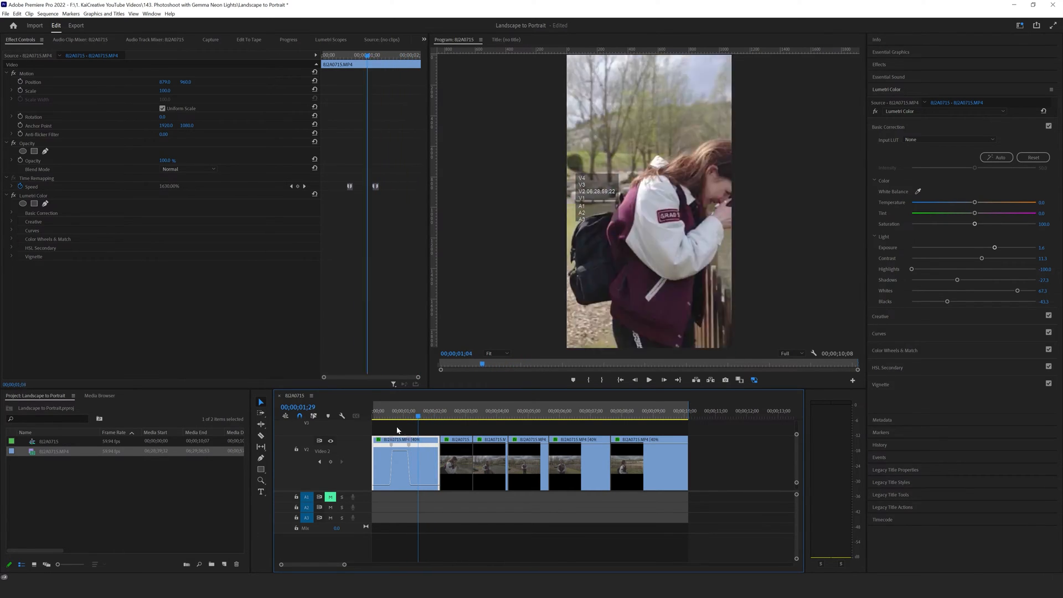
pyautogui.click(403, 416)
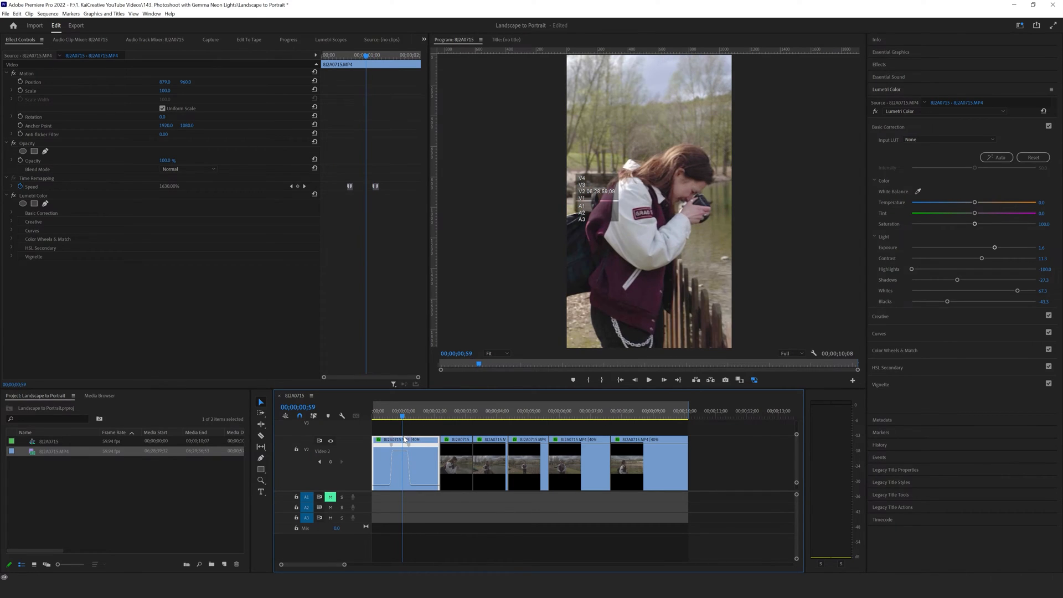
pyautogui.click(430, 417)
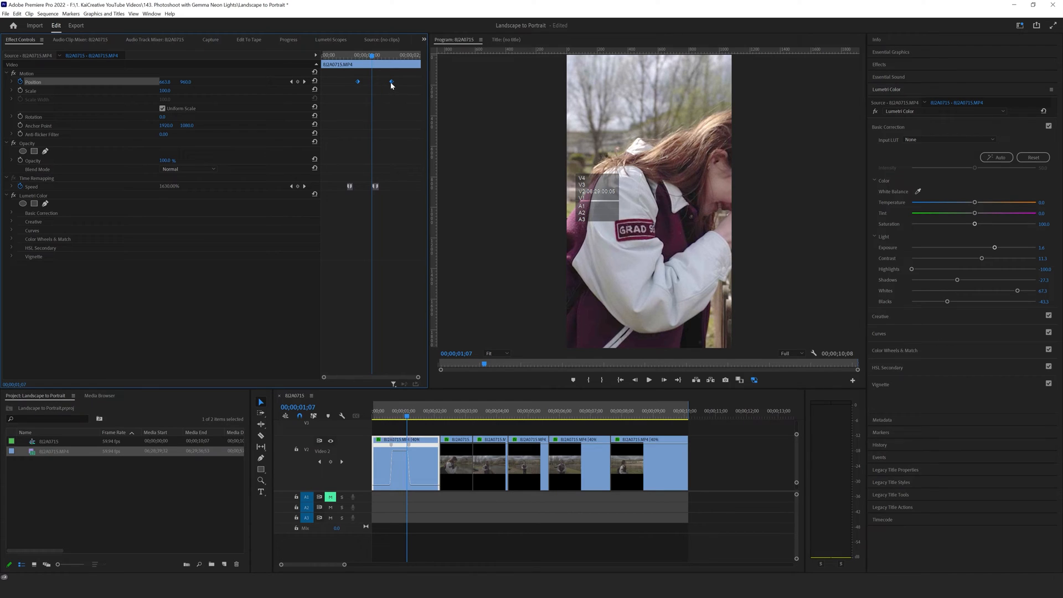
# - Set the Position keyframes' temporal interpolation to Continuous Bezier
pyautogui.rightClick(392, 82)
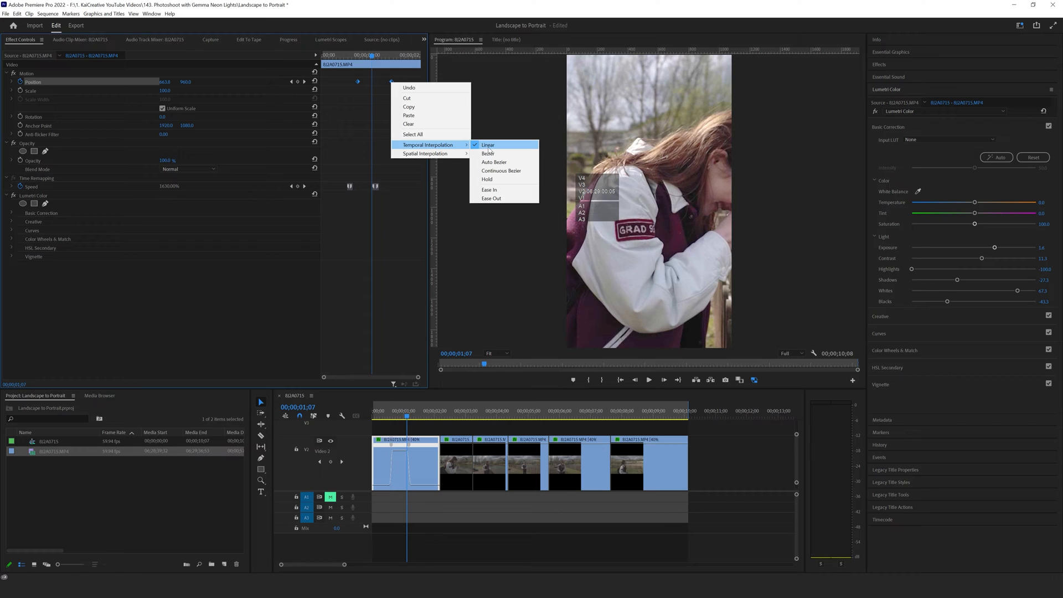
pyautogui.moveTo(502, 171)
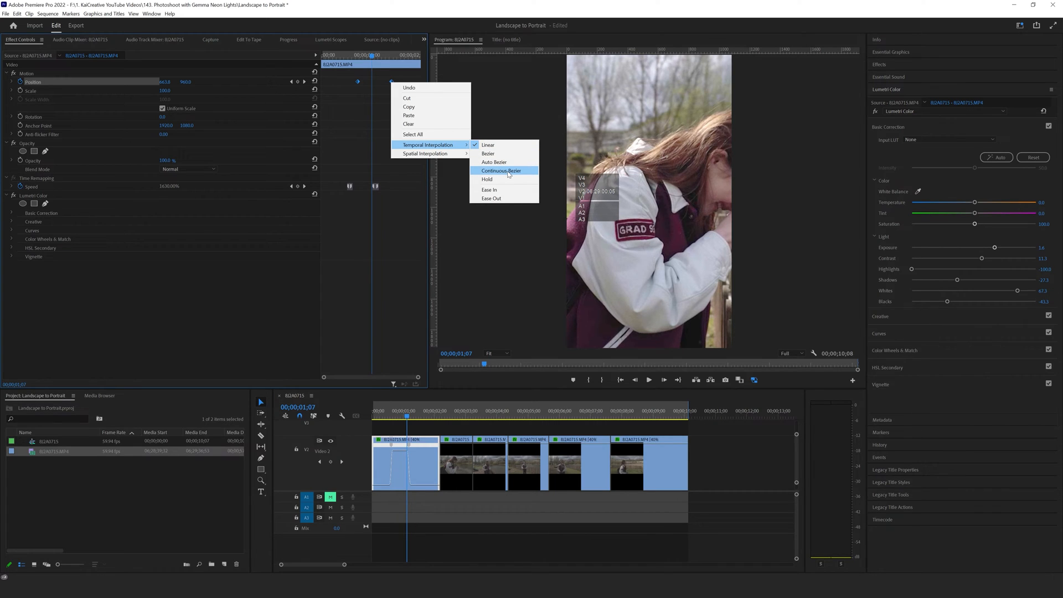
pyautogui.click(499, 170)
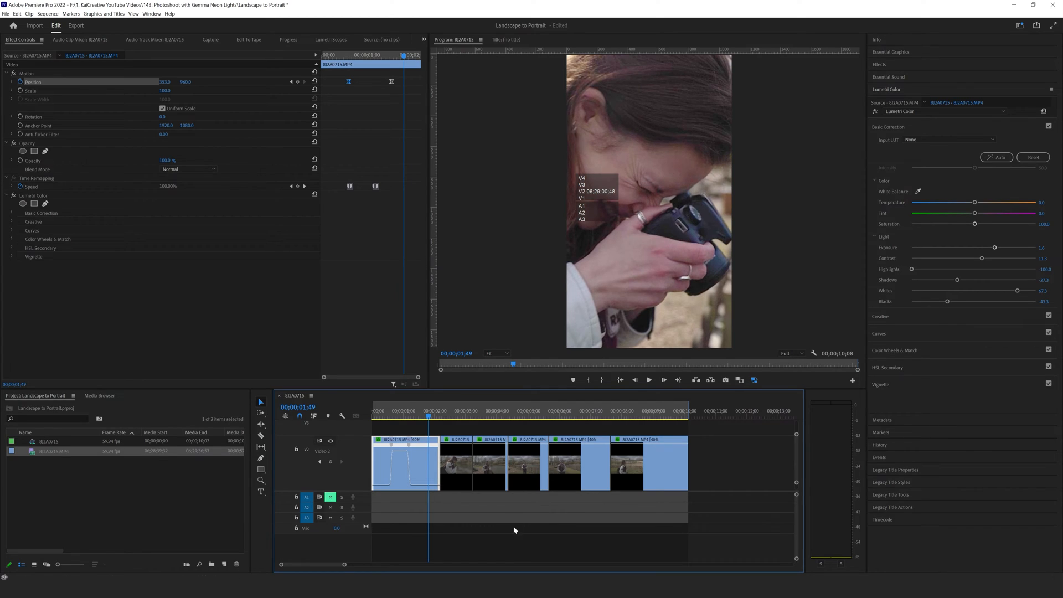
pyautogui.moveTo(403, 117)
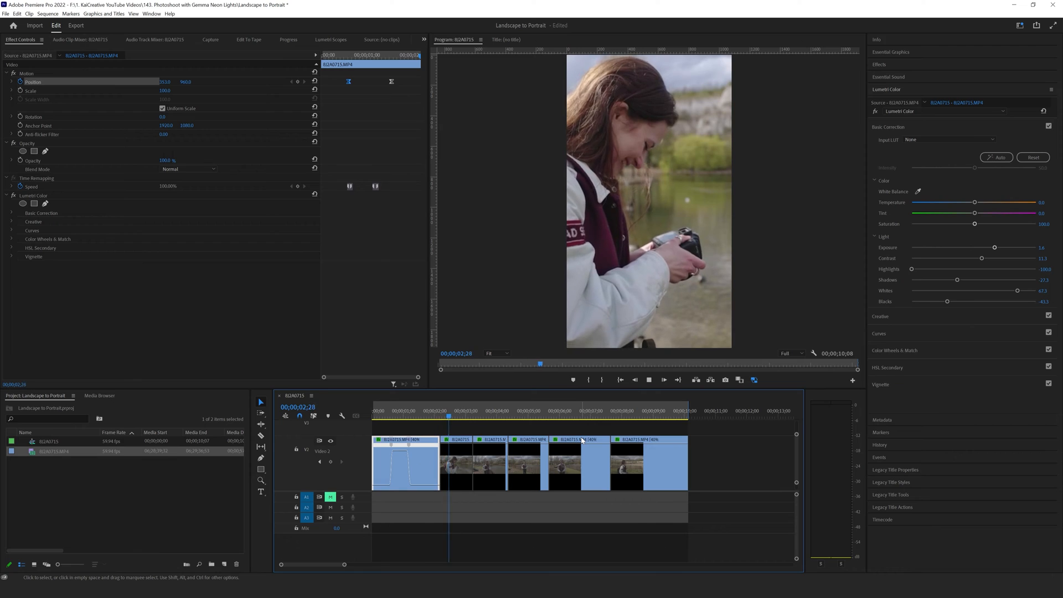
pyautogui.click(512, 415)
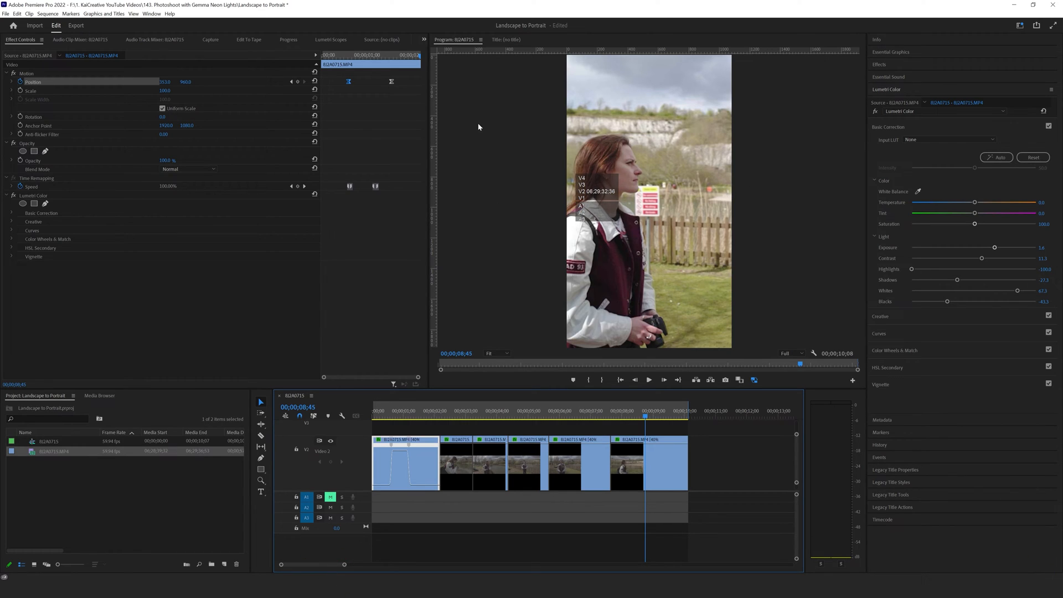
pyautogui.moveTo(765, 208)
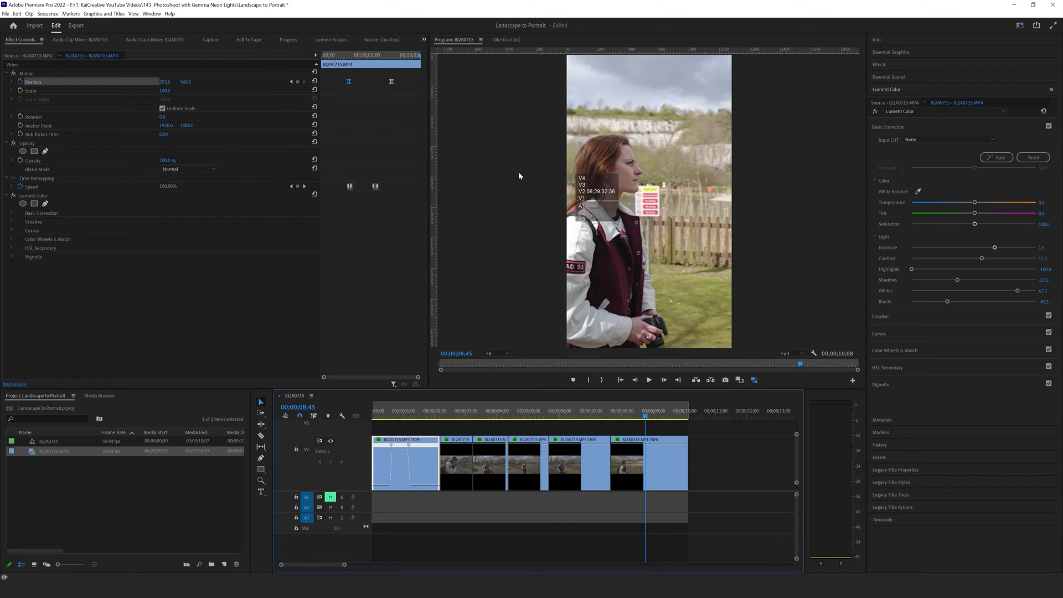
pyautogui.moveTo(119, 83)
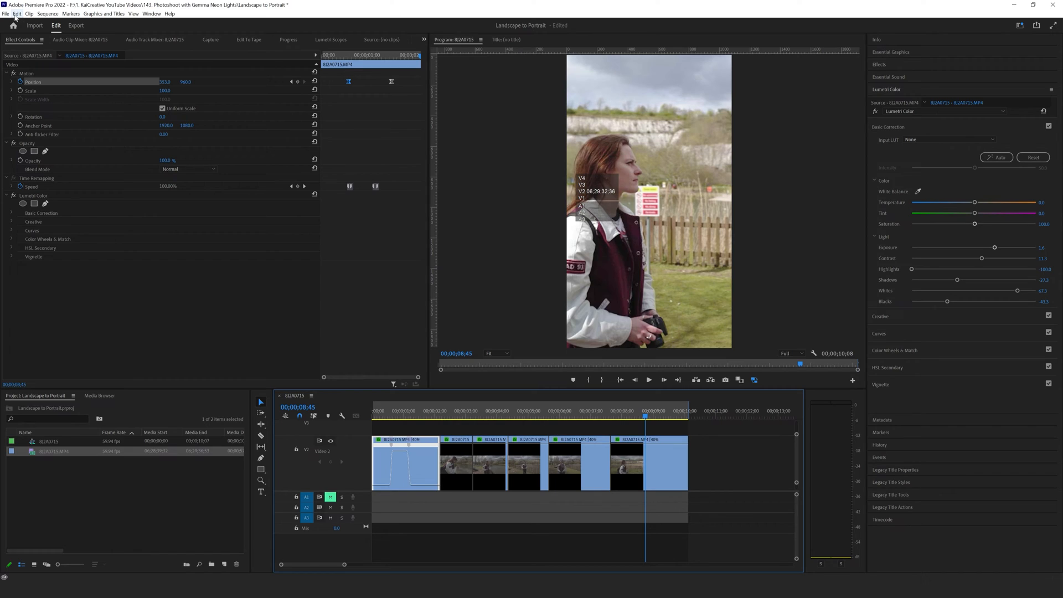
# - Open the Export page for the portrait sequence via File > Export > Media
pyautogui.click(7, 26)
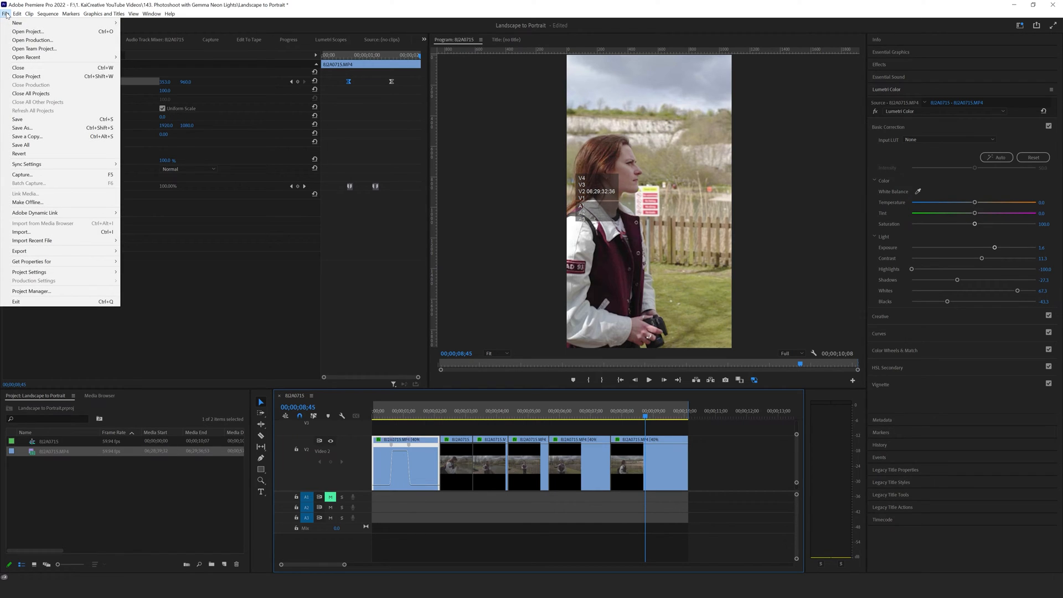
pyautogui.moveTo(19, 251)
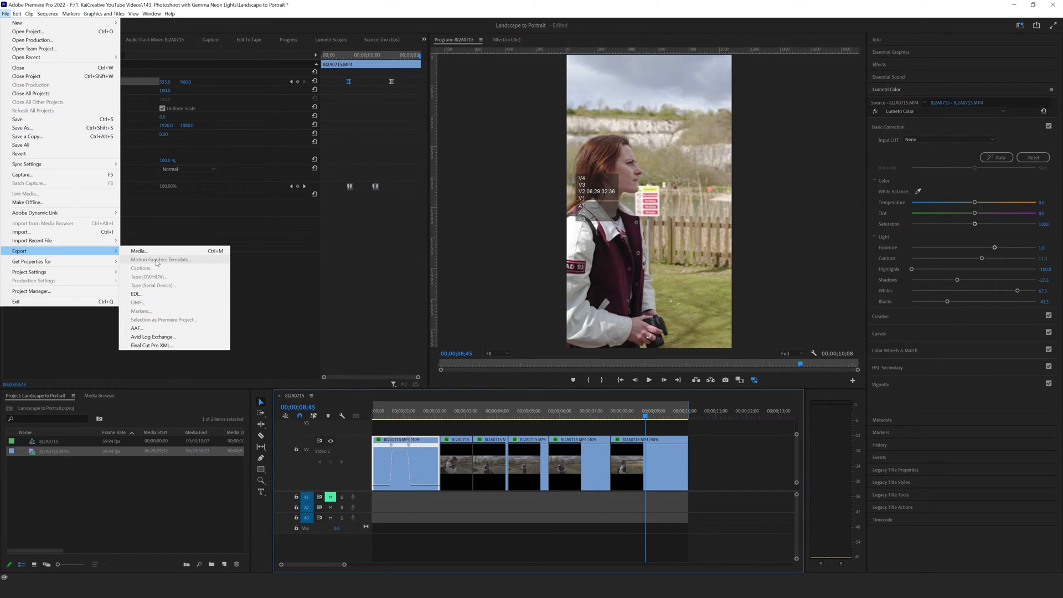
pyautogui.click(139, 251)
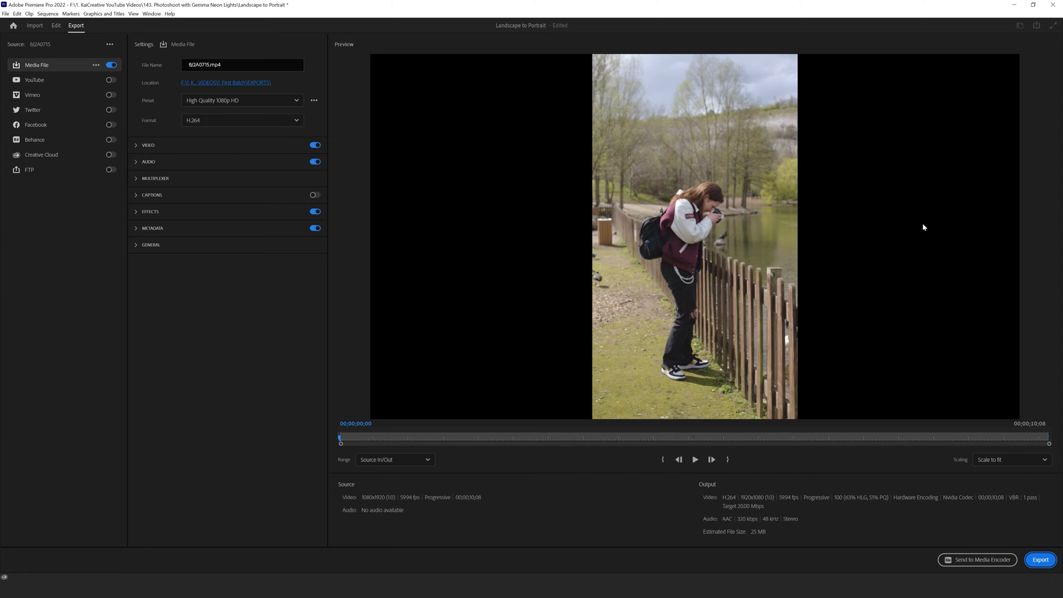
pyautogui.moveTo(894, 264)
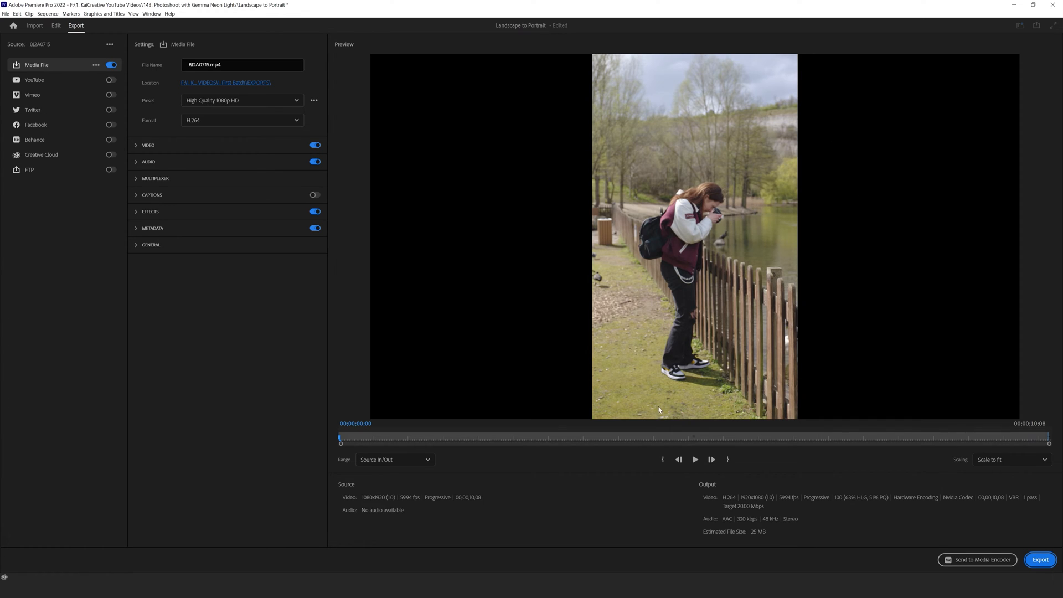
pyautogui.moveTo(470, 218)
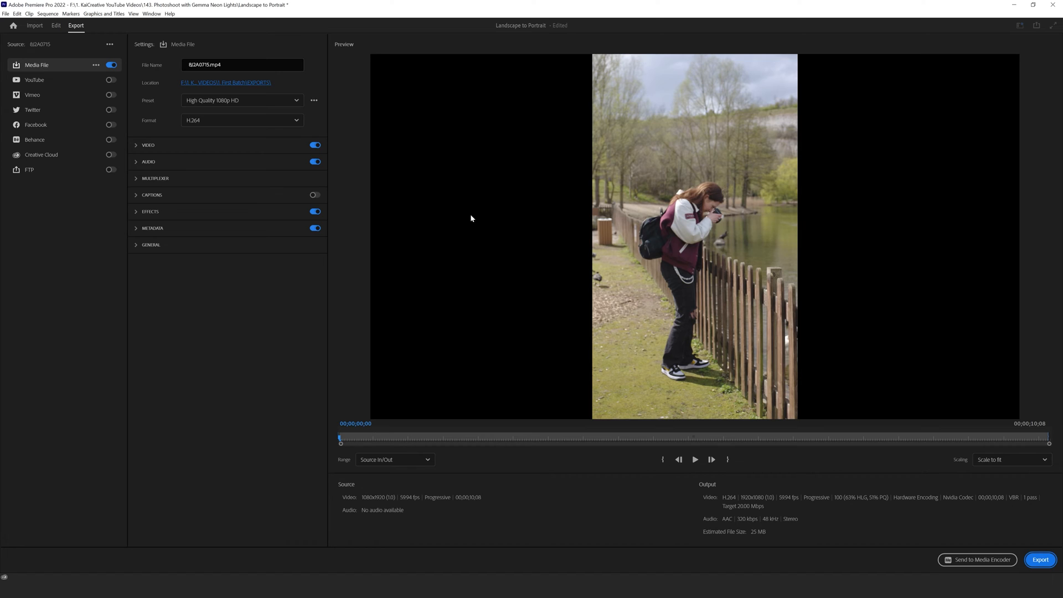
pyautogui.moveTo(242, 79)
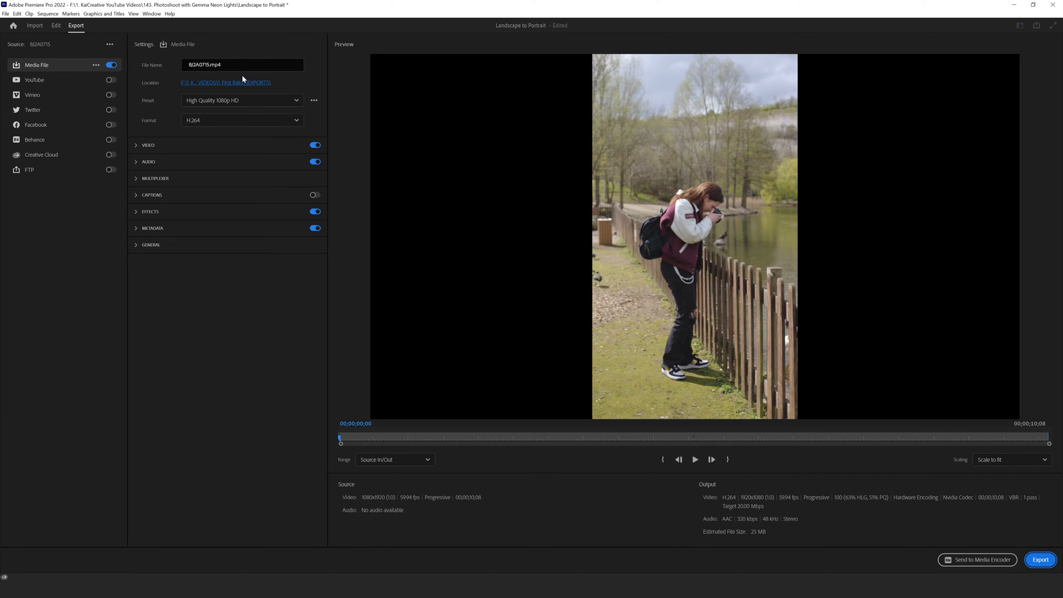
# - Rename the output, apply Match Source - Adaptive High Bitrate, and export
pyautogui.doubleClick(200, 65)
pyautogui.write('Gemma')
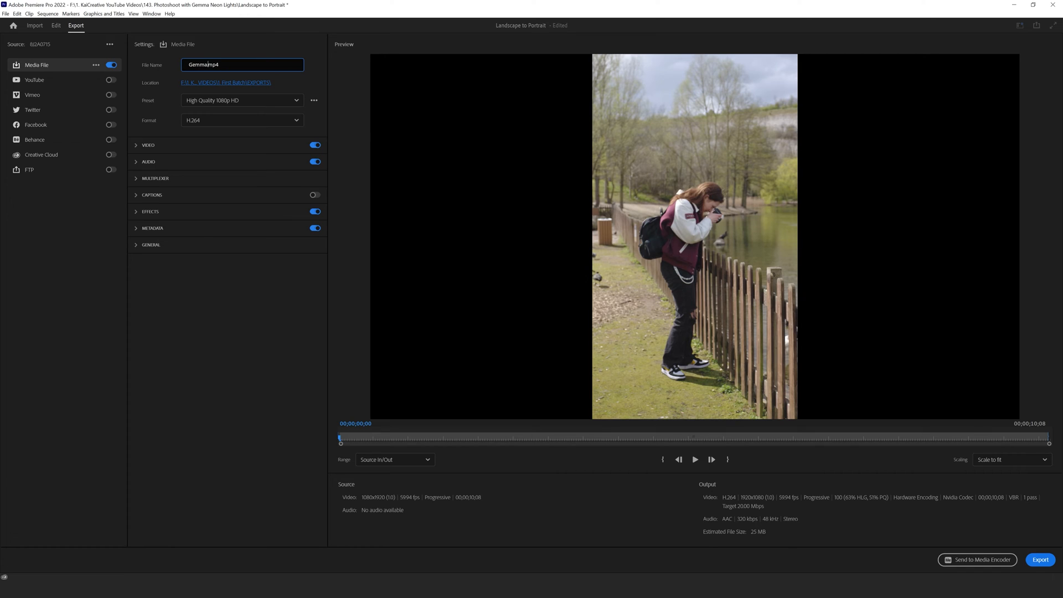
pyautogui.moveTo(241, 87)
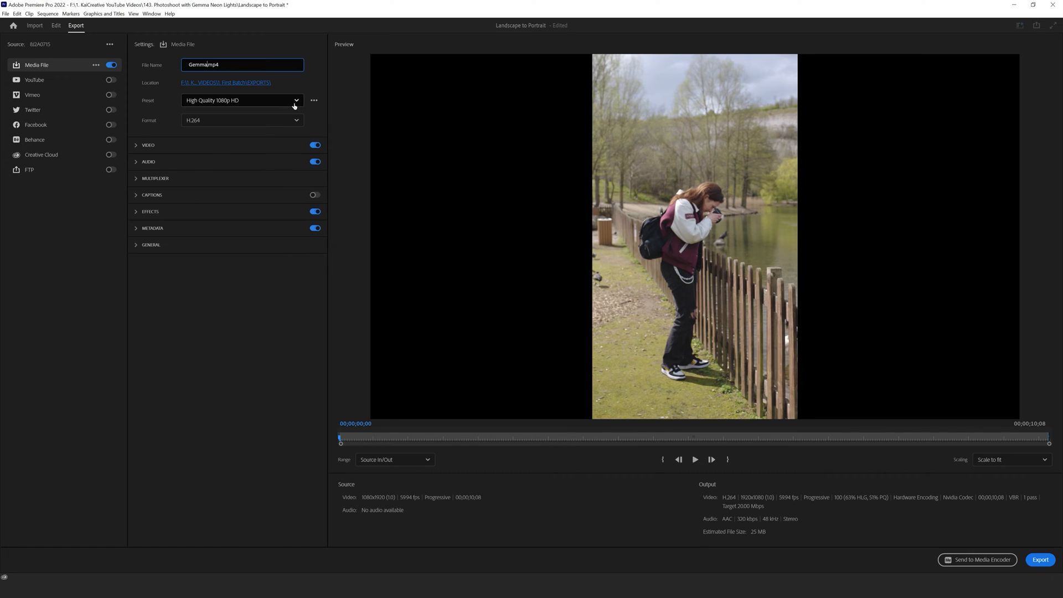
pyautogui.moveTo(142, 104)
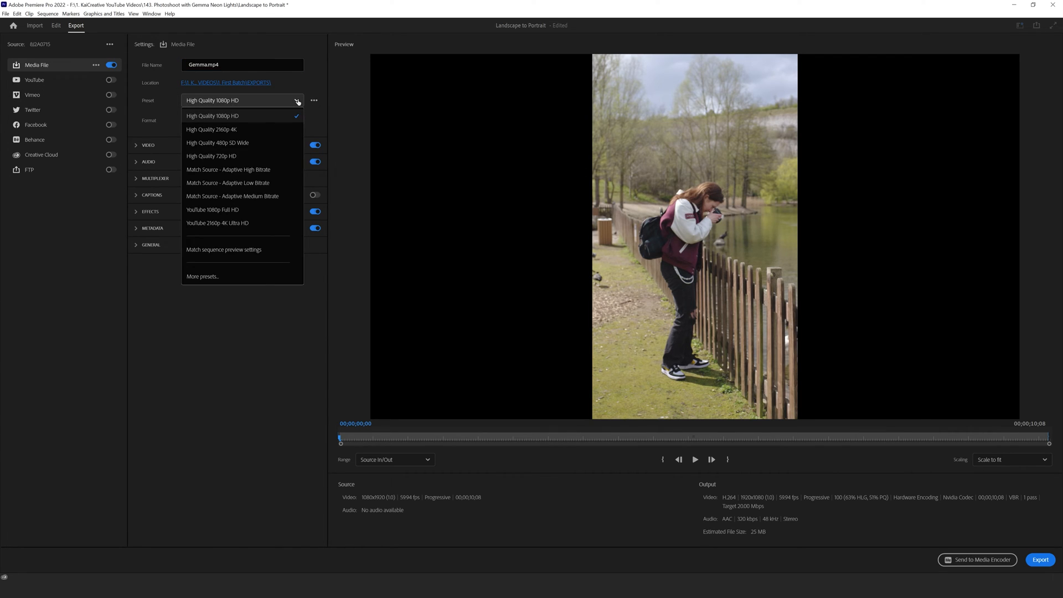
pyautogui.moveTo(224, 172)
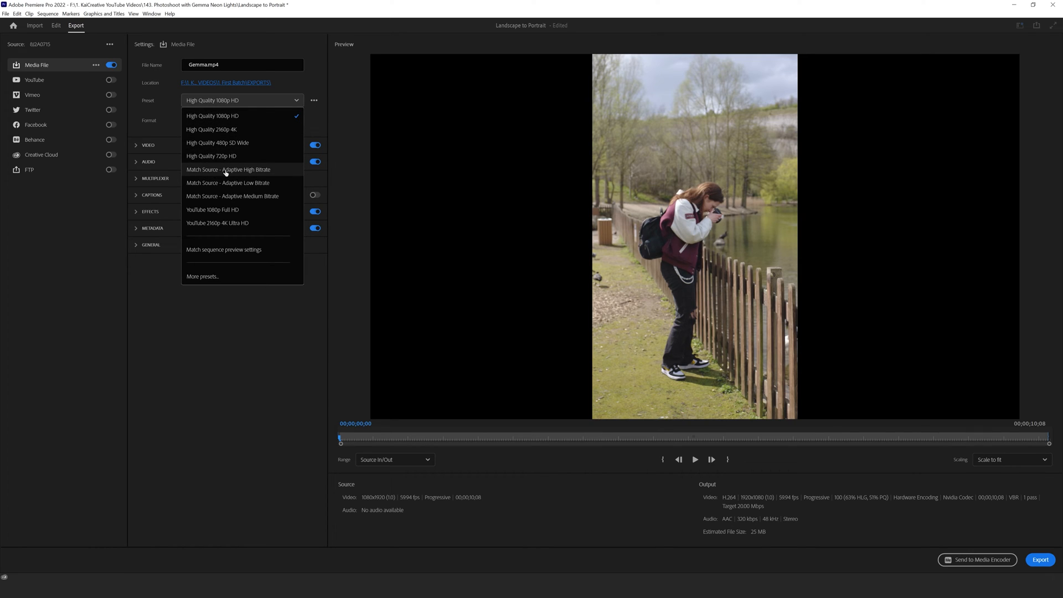
pyautogui.moveTo(288, 173)
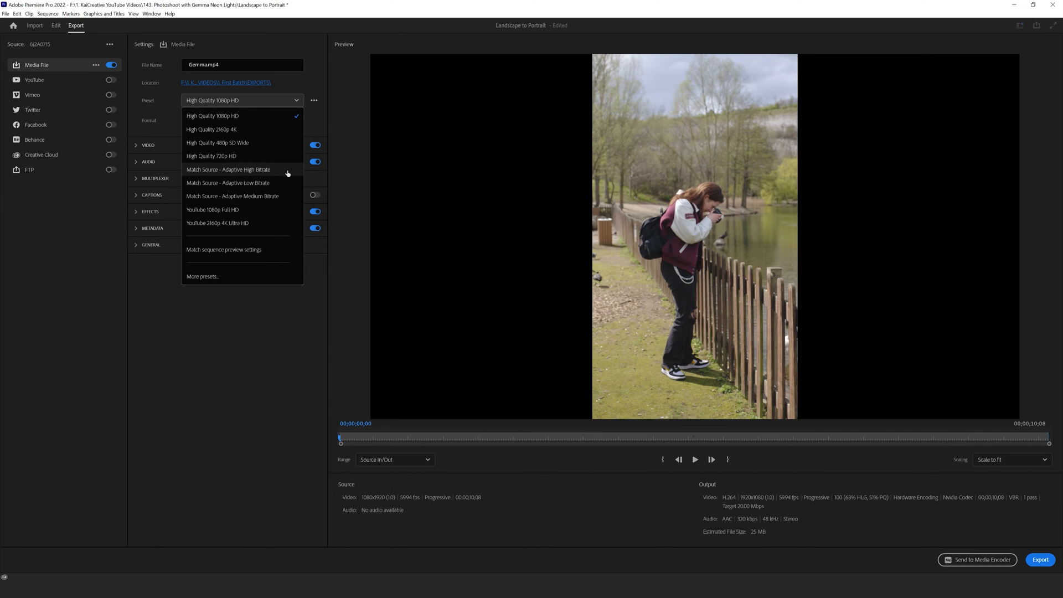
pyautogui.click(229, 170)
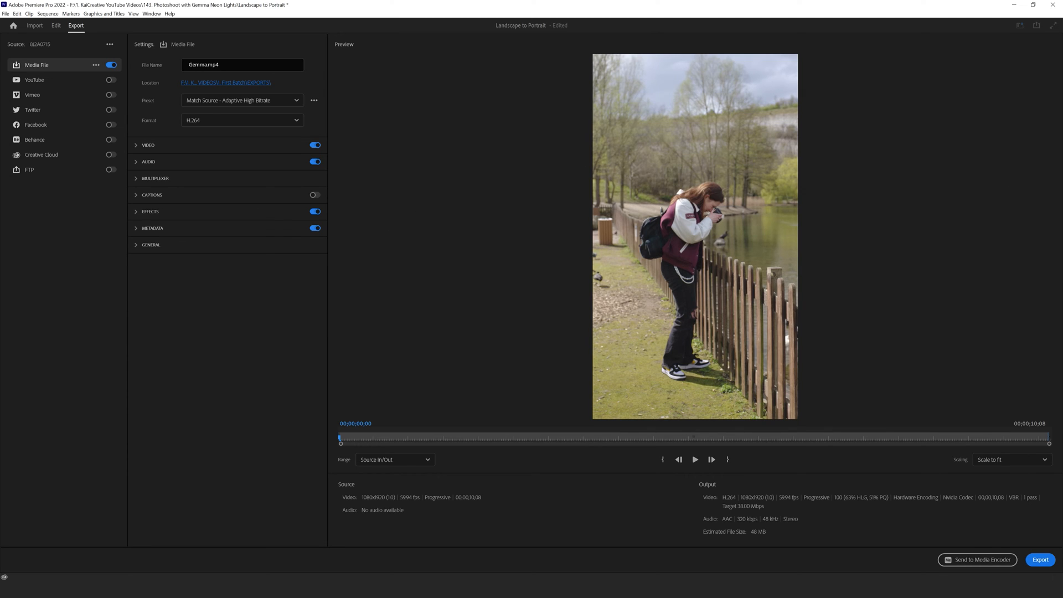
pyautogui.moveTo(978, 560)
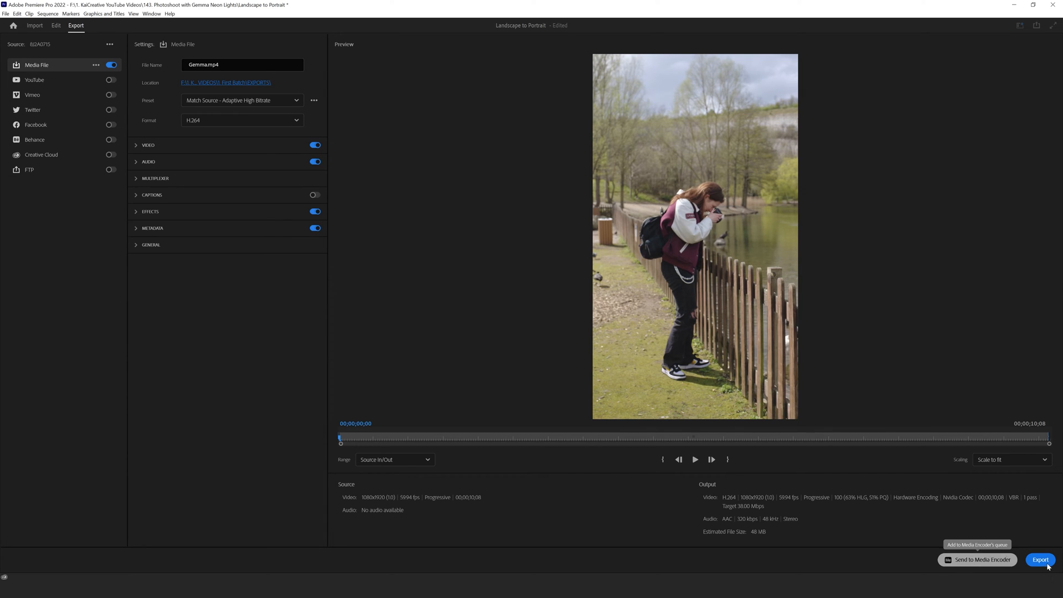
pyautogui.click(1043, 560)
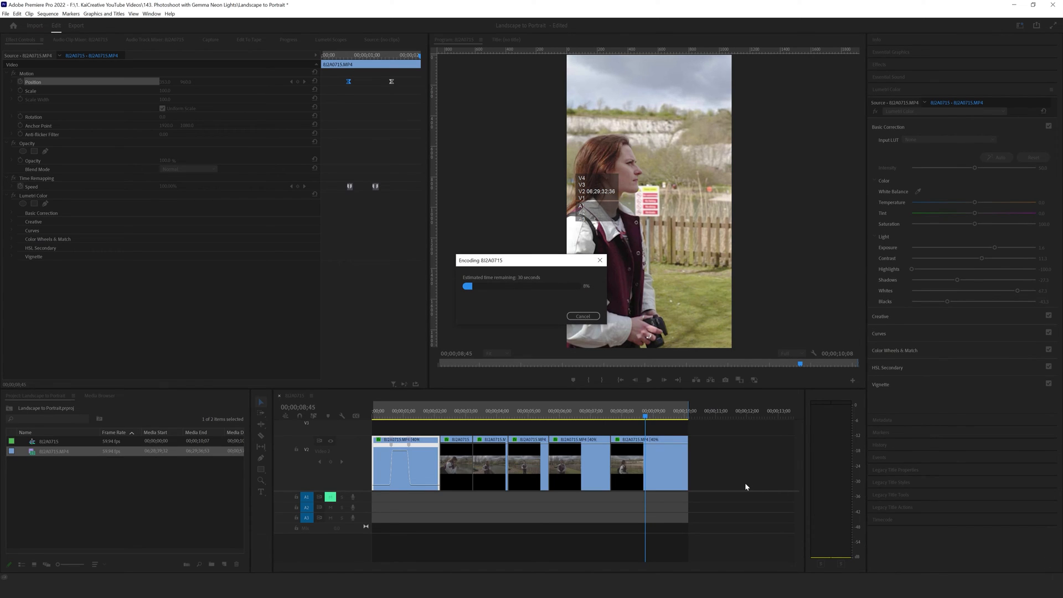